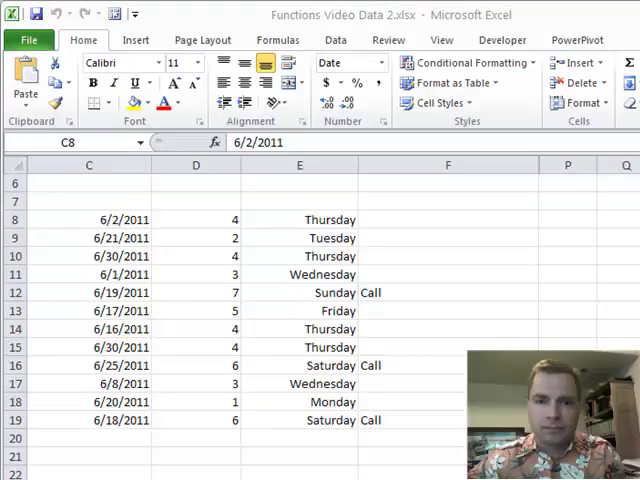
Select the dates C8:C19 and review the WEEKDAY formula's arguments.
left_click(88, 219)
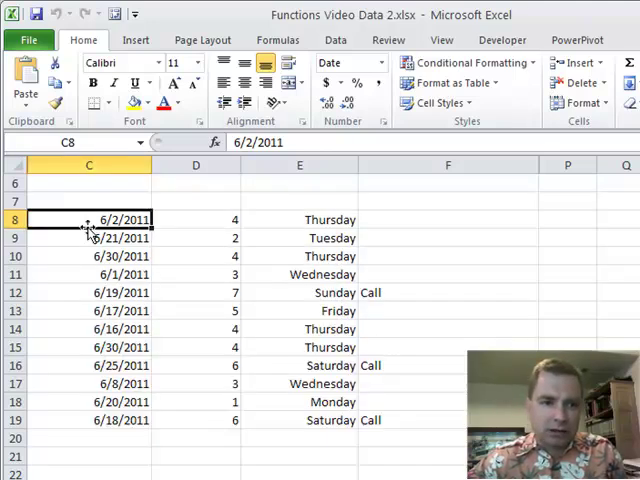
left_click_drag(89, 219, 89, 419)
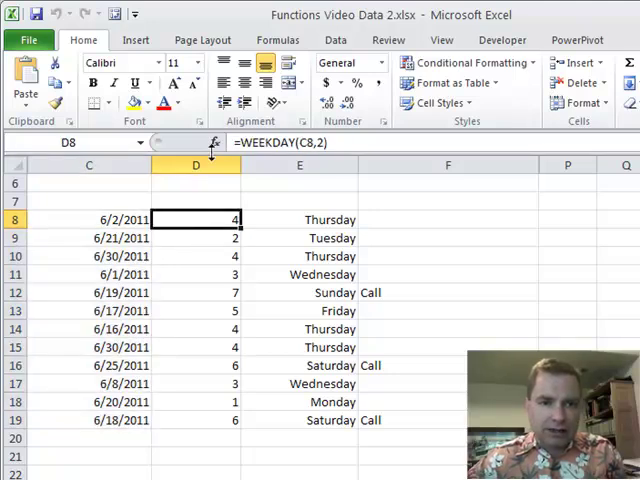
left_click(213, 142)
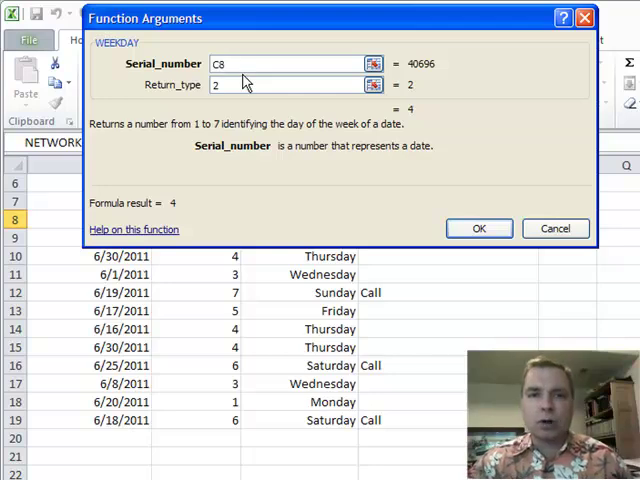
mouse_move(428, 72)
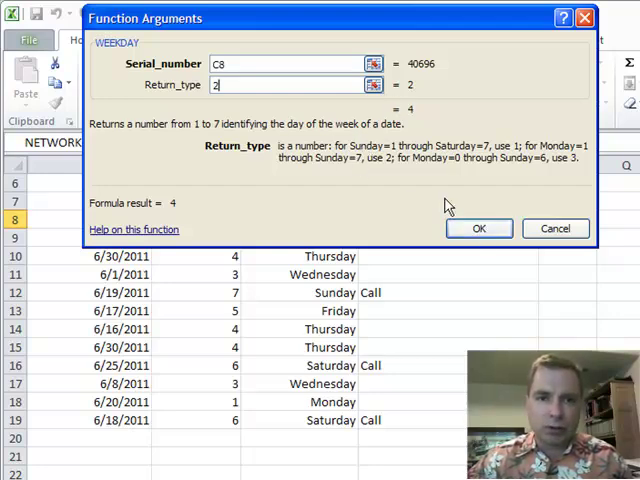
left_click(479, 228)
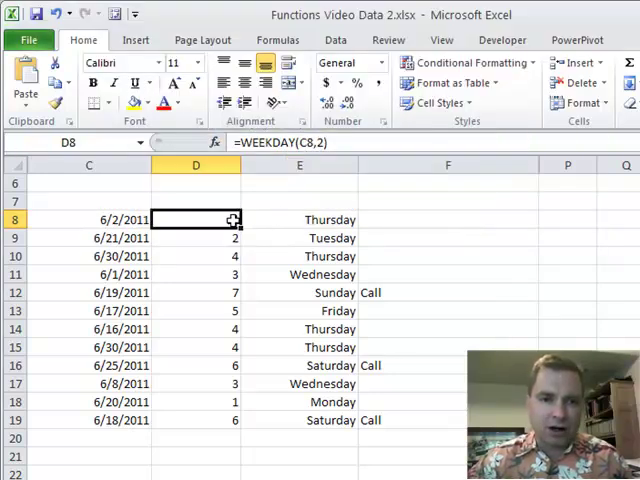
Check D16's weekday number and review F8's =IF(D8>5,"Call","") arguments.
left_click(196, 238)
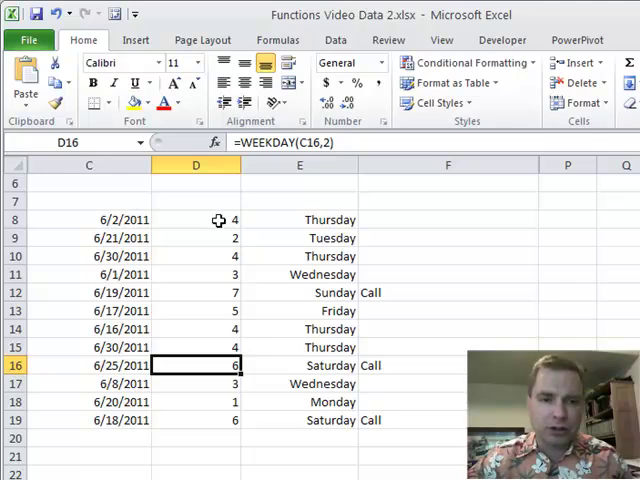
mouse_move(320, 218)
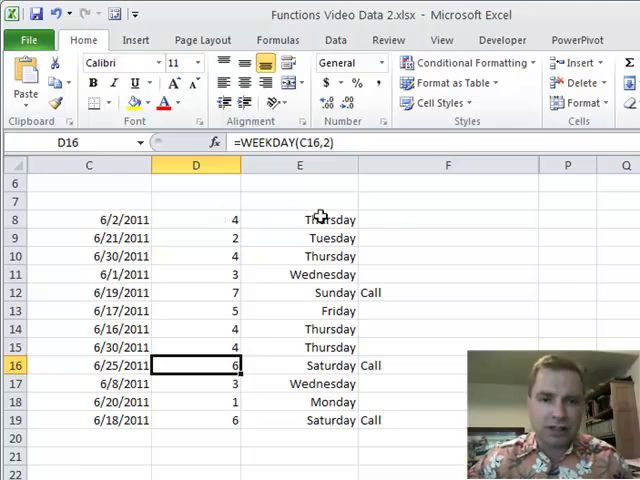
left_click(448, 219)
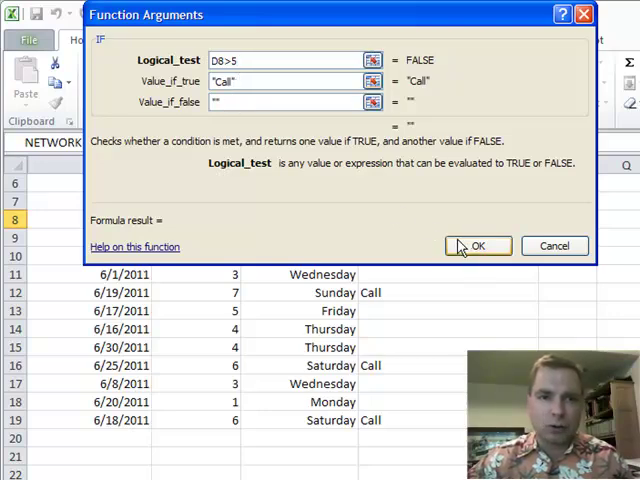
left_click(478, 246)
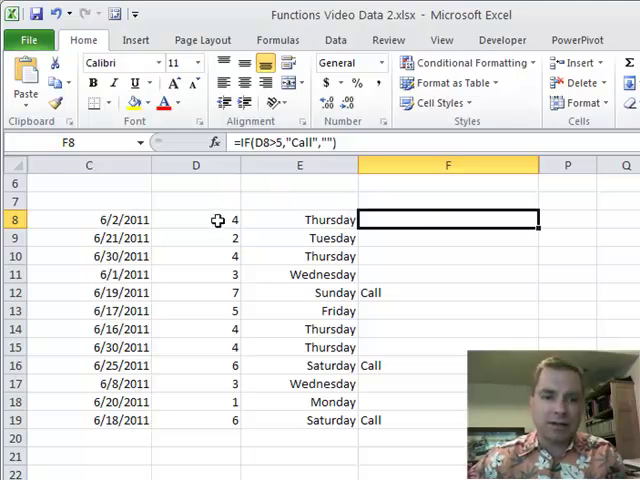
Review weekday numbers D8:D19, the F8 Call flag, and day-name formulas in E8, E11, E12.
left_click_drag(195, 219, 195, 420)
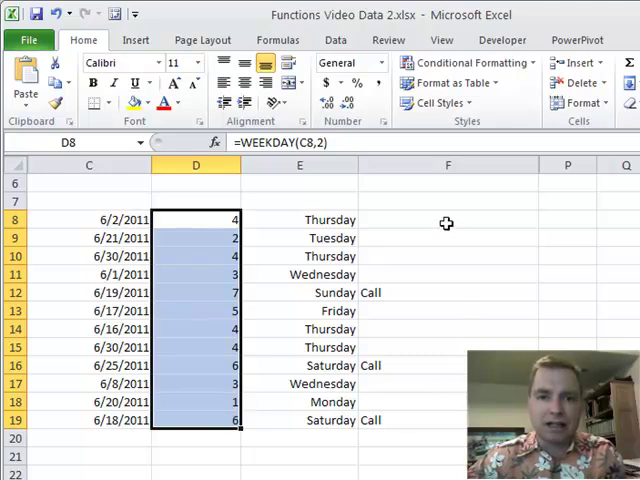
left_click(447, 219)
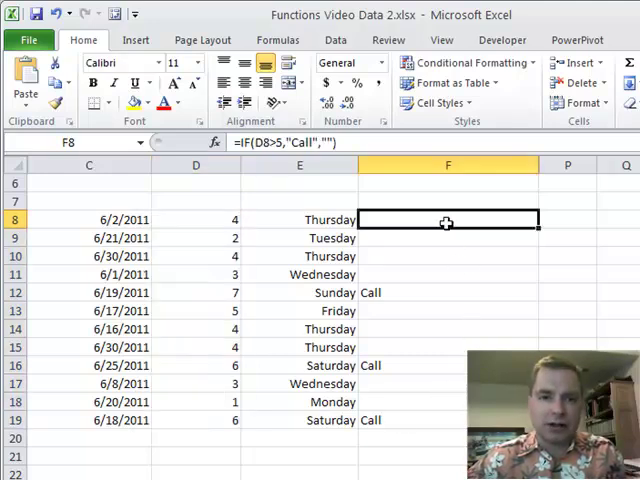
mouse_move(84, 220)
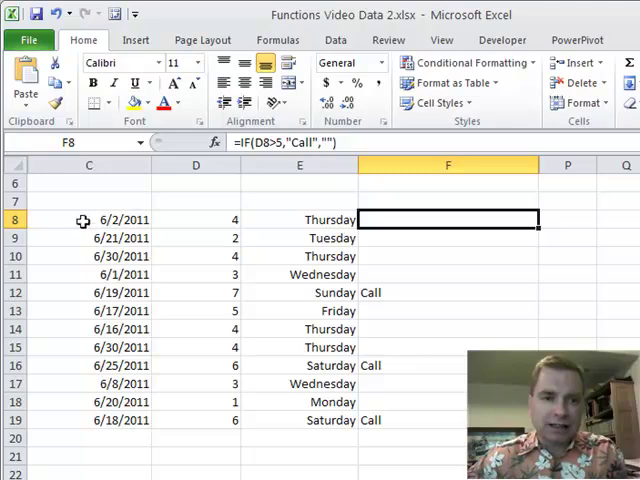
left_click(88, 219)
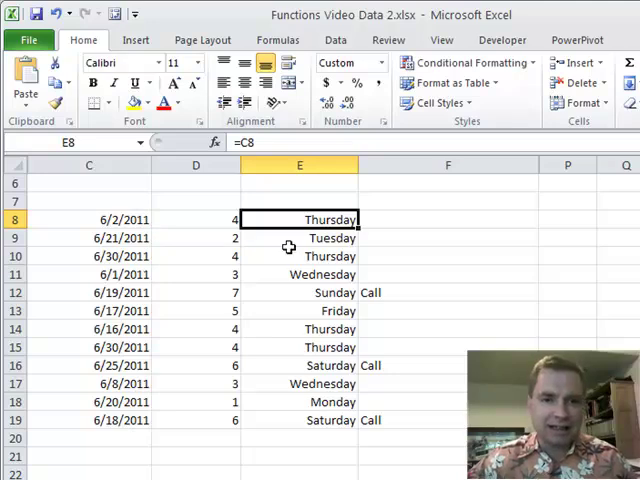
left_click(299, 274)
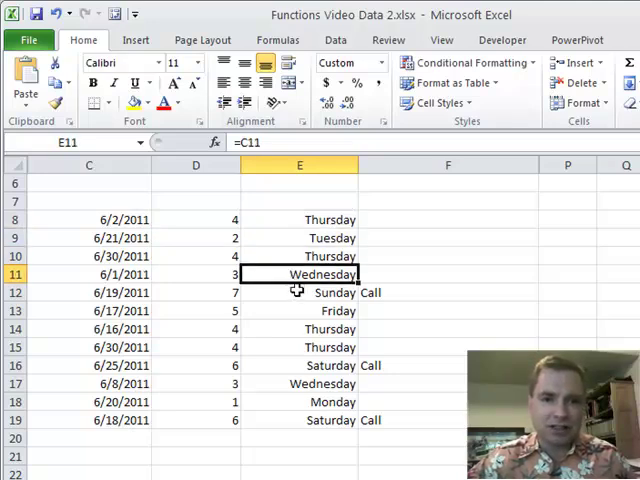
left_click(299, 292)
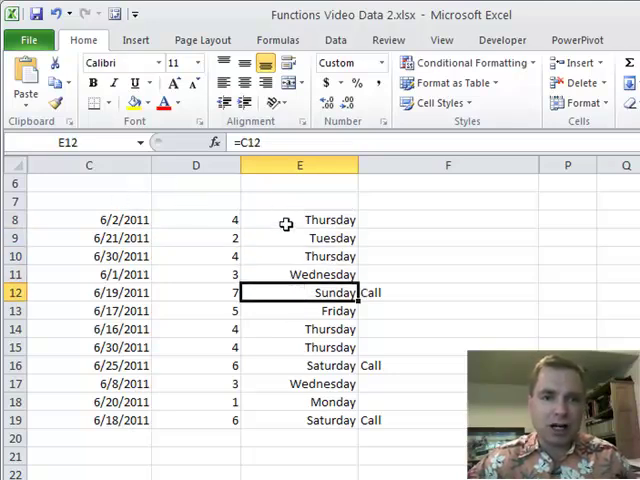
left_click(299, 219)
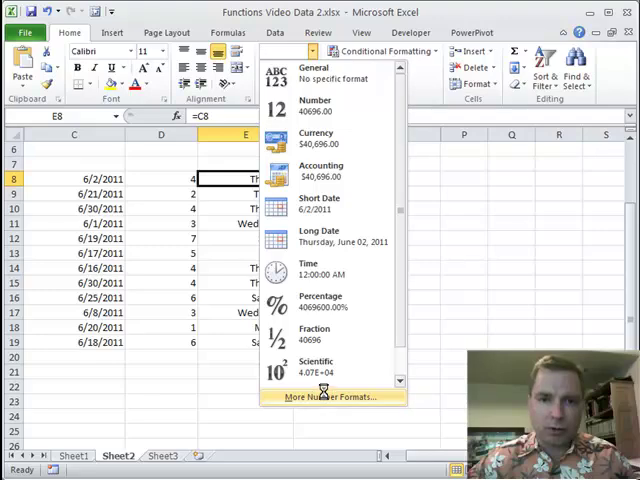
Apply the custom number format dddd to E8 to show full weekday names.
left_click(330, 396)
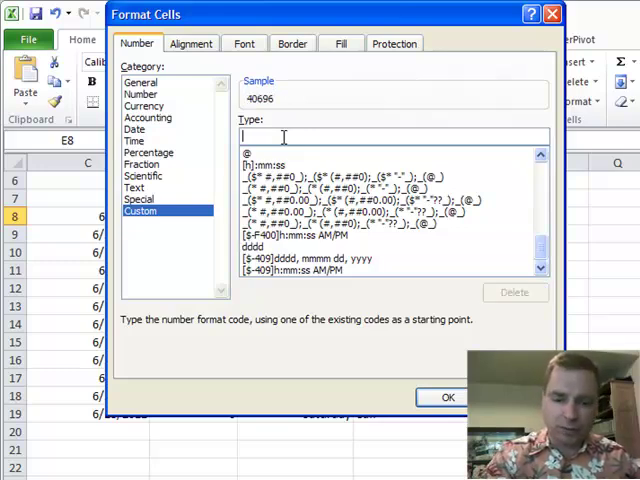
type("d")
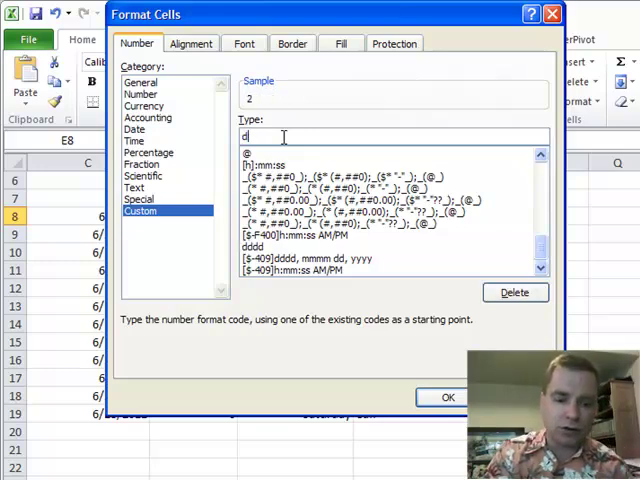
type("ddd")
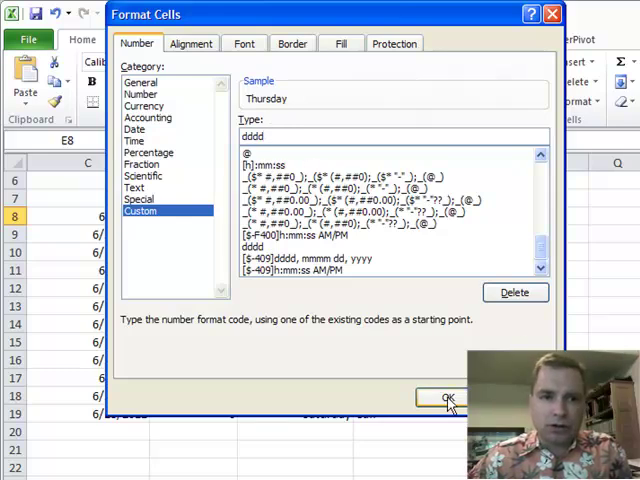
left_click(445, 399)
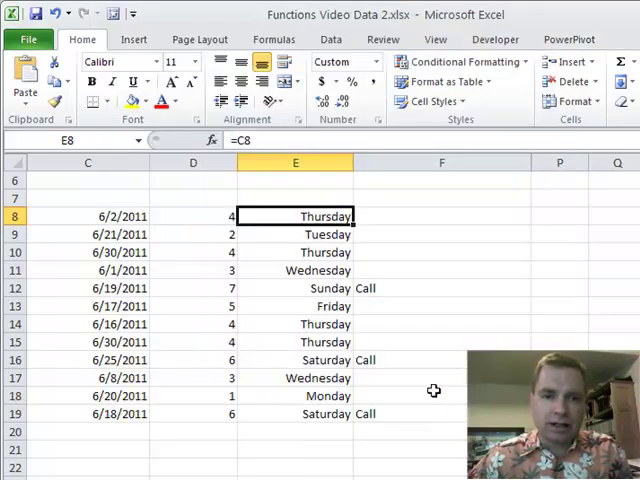
left_click(295, 288)
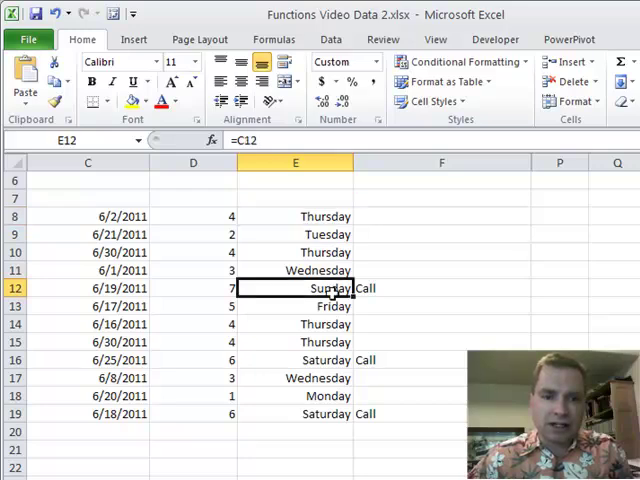
left_click(295, 360)
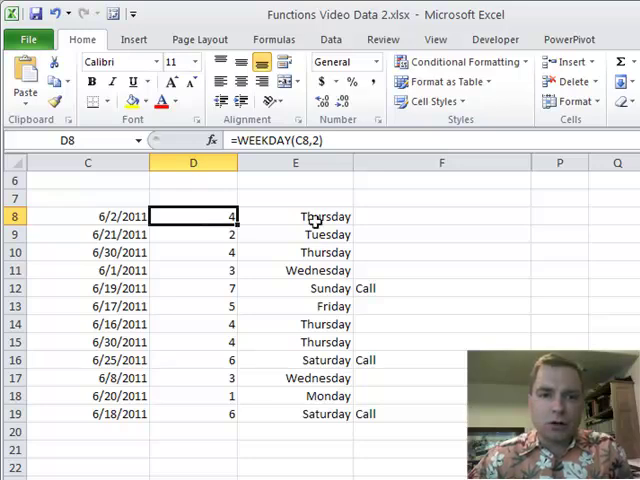
left_click(294, 216)
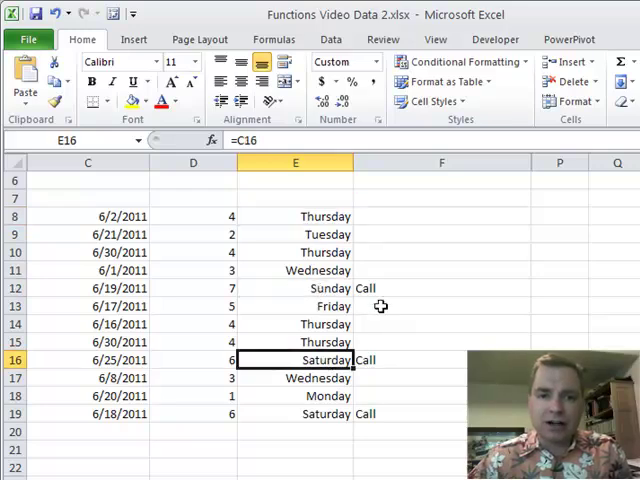
left_click(440, 288)
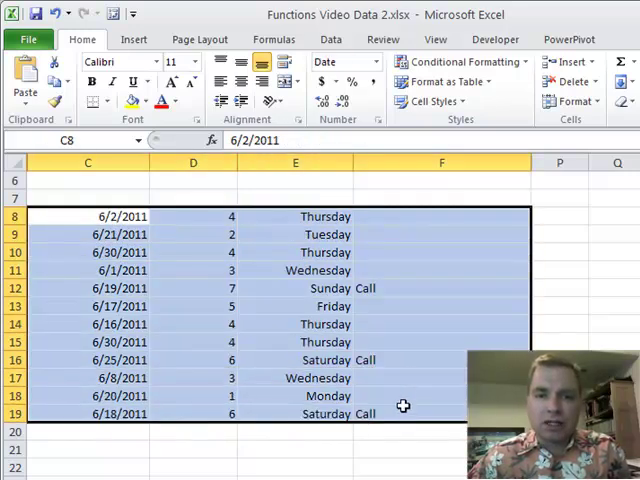
mouse_move(387, 390)
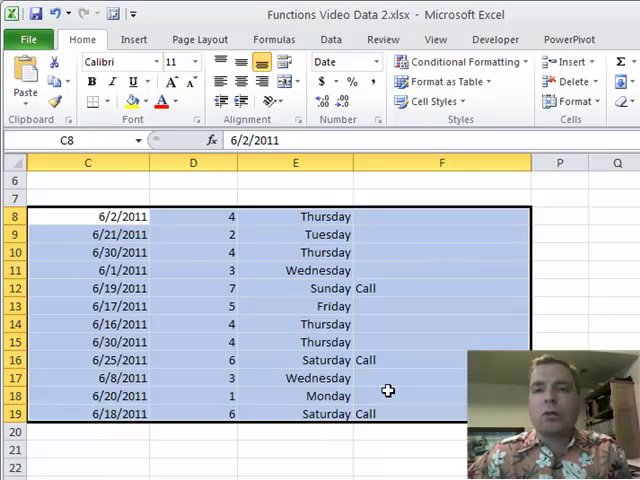